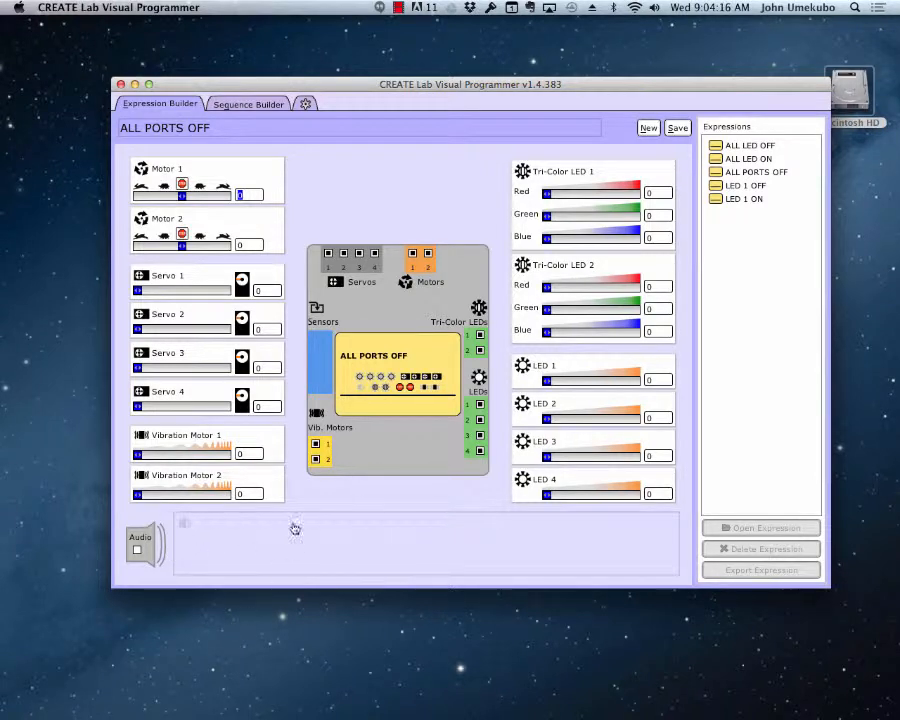
mouse_move(268, 552)
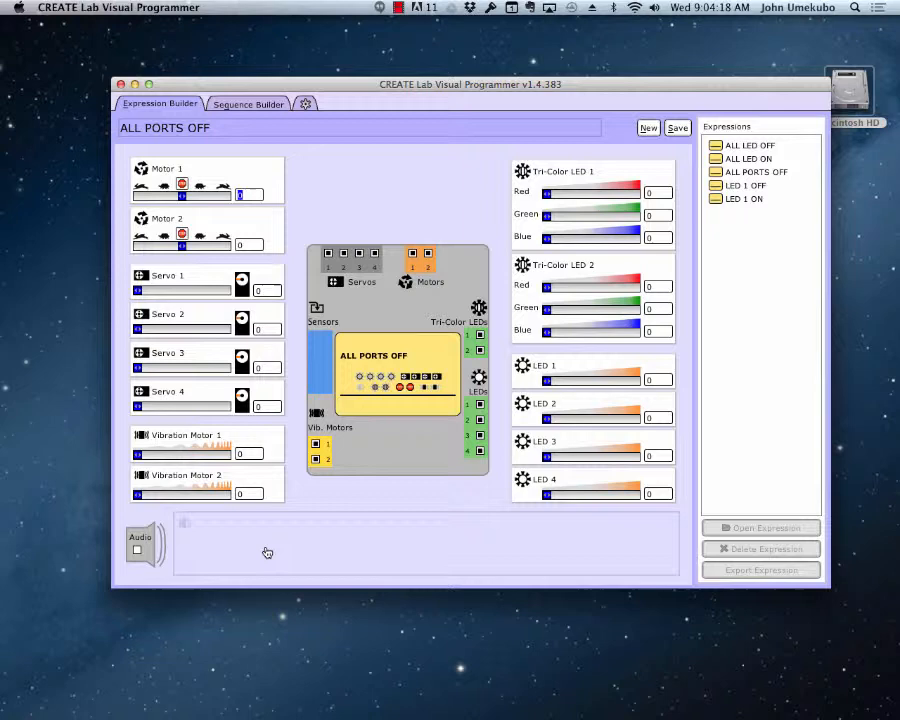
mouse_move(190, 556)
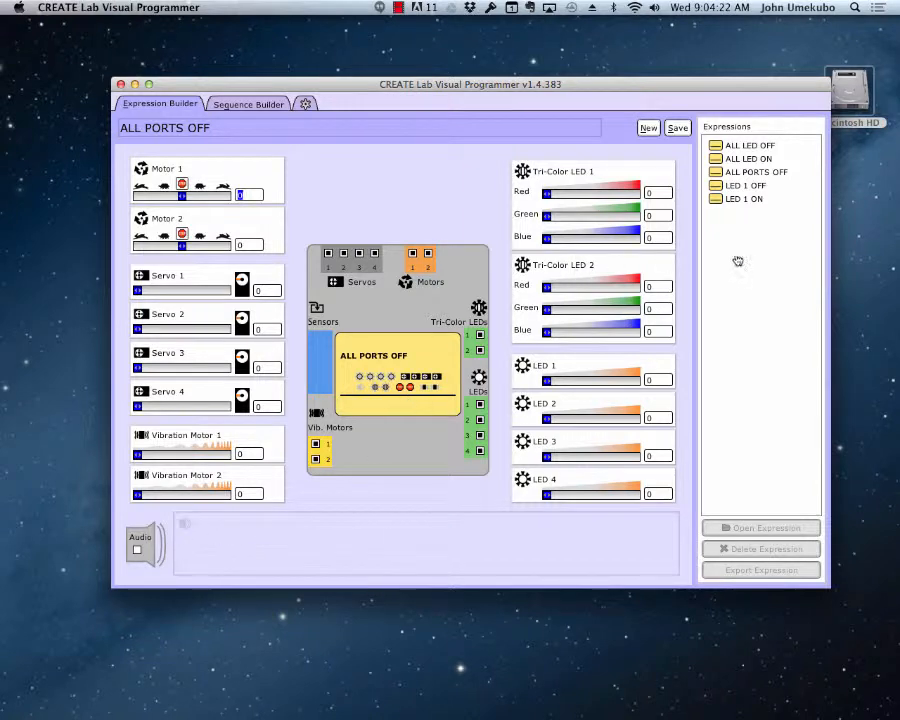
mouse_move(152, 582)
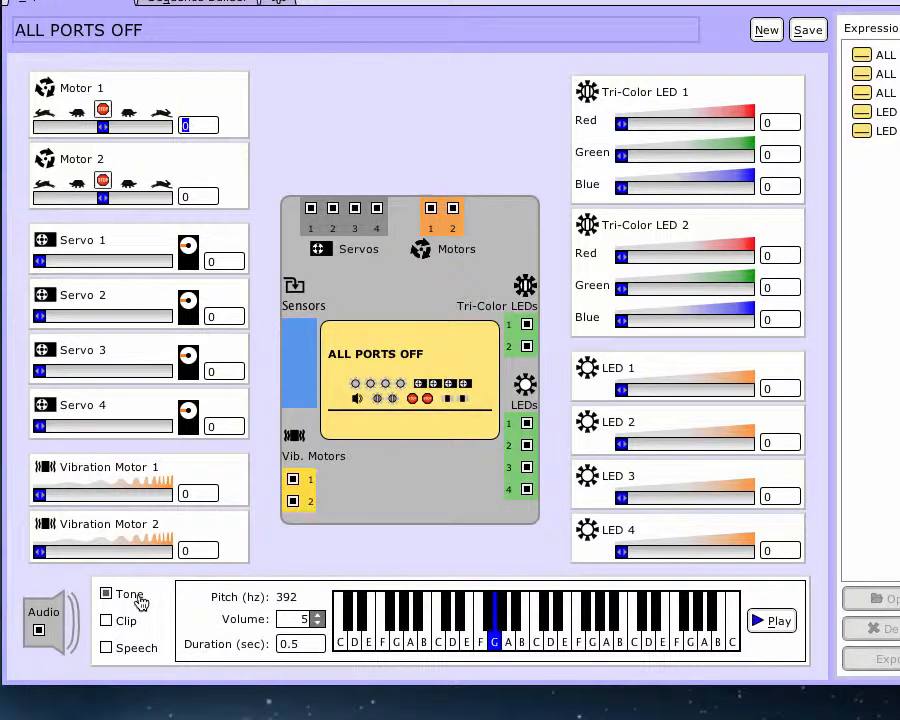
Choose a plain tone at middle C (262 Hz) and save it as 'Key of C'
left_click(424, 616)
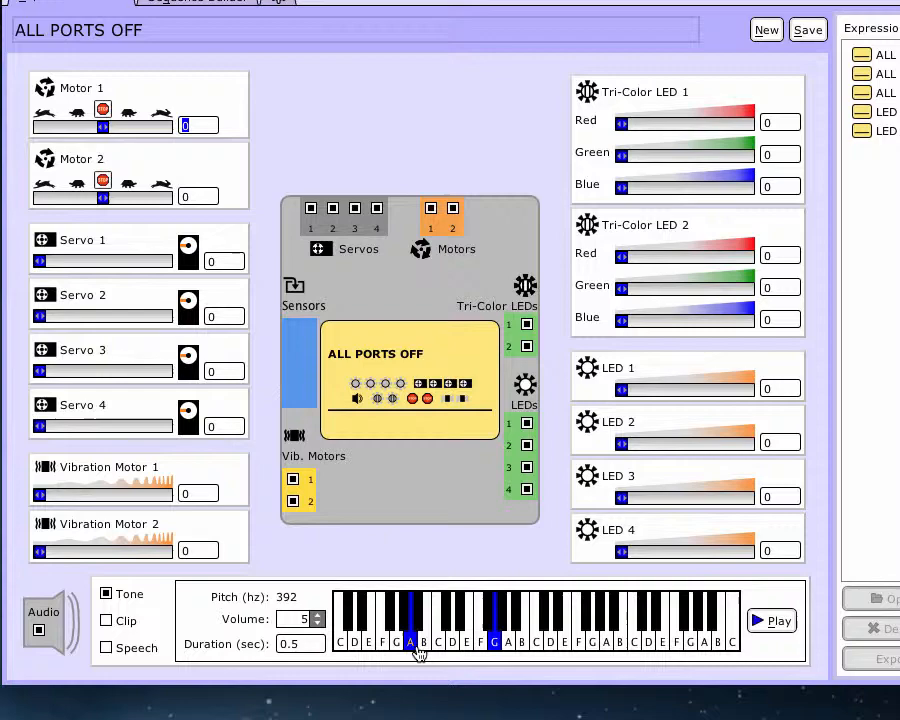
left_click(428, 624)
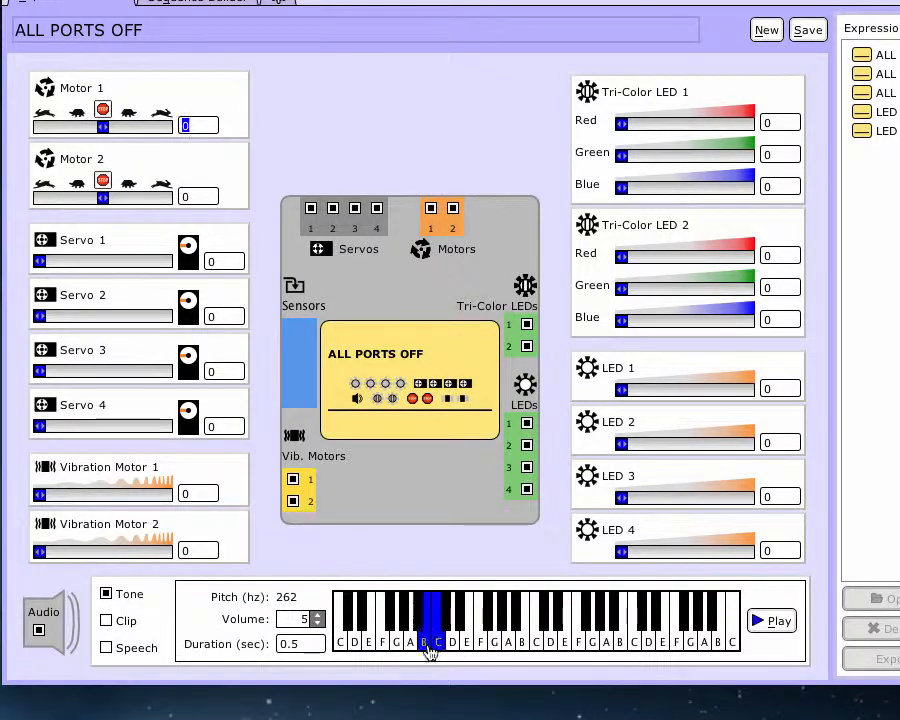
left_click(808, 30)
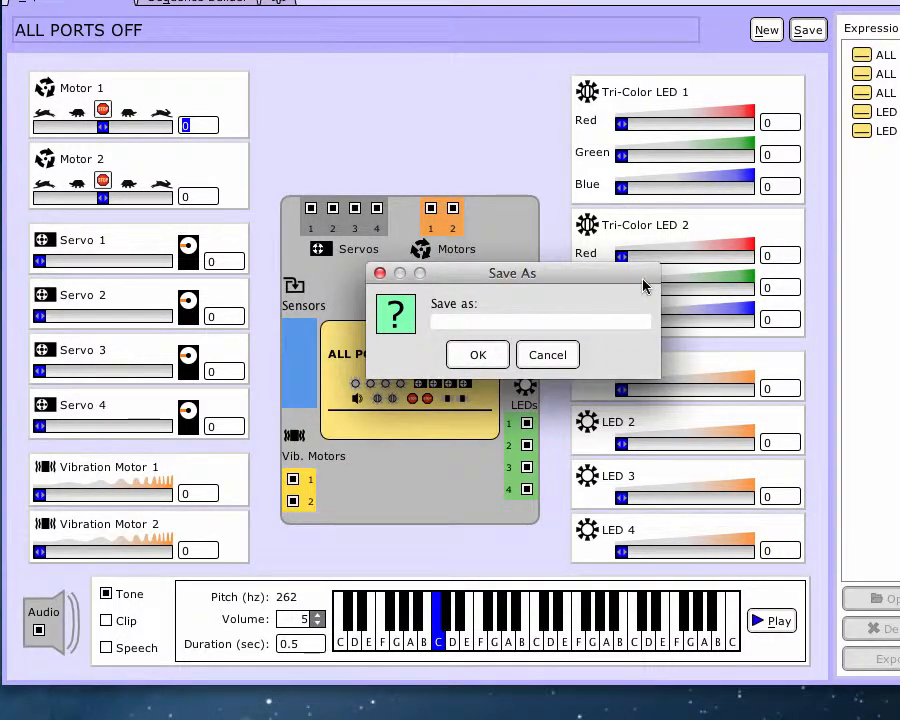
type("k")
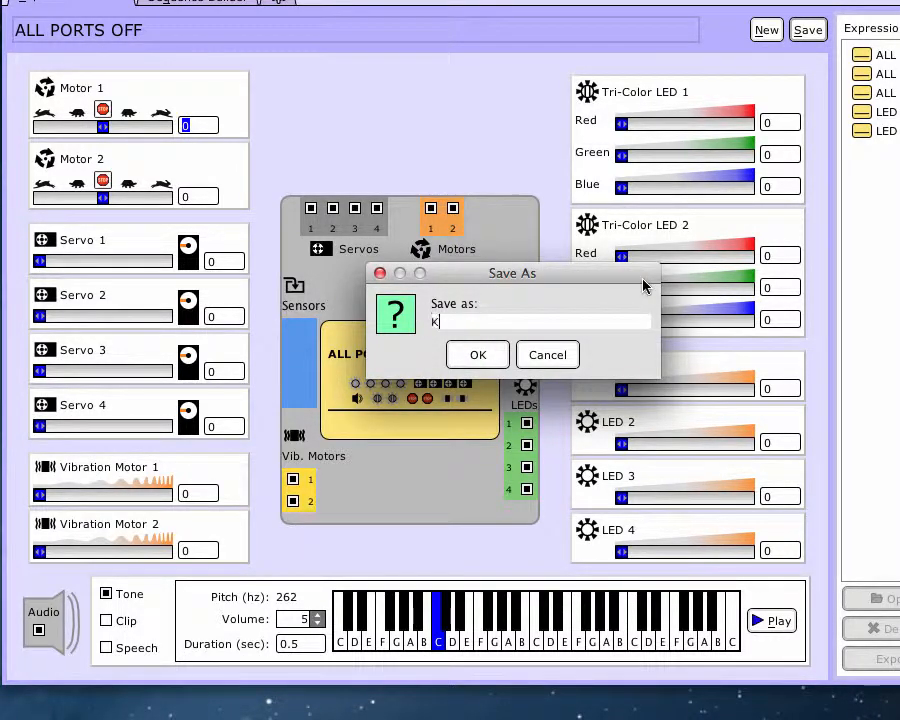
type("ey og")
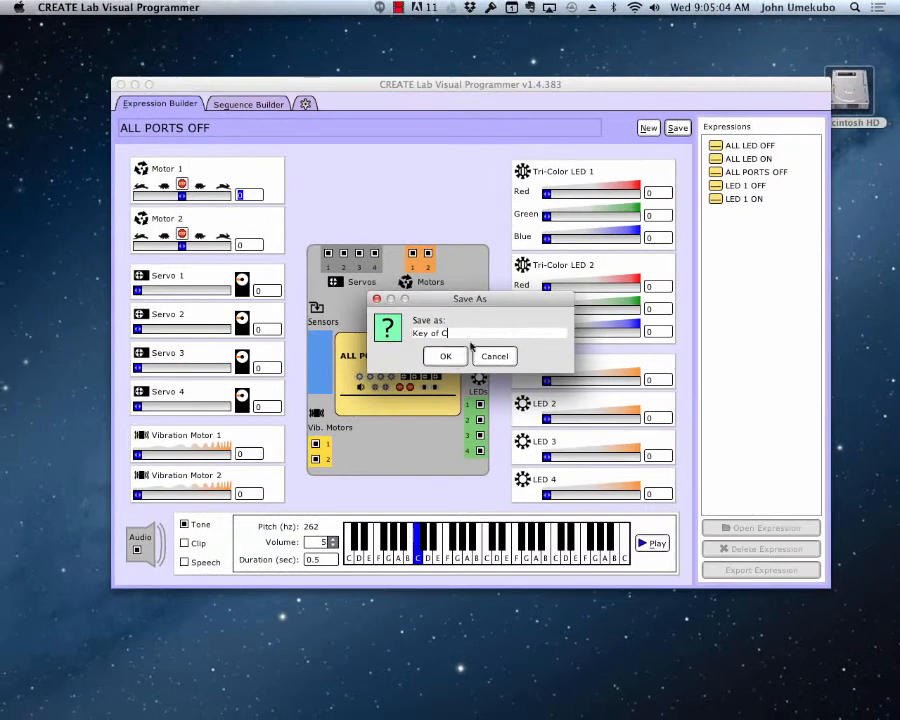
left_click(444, 356)
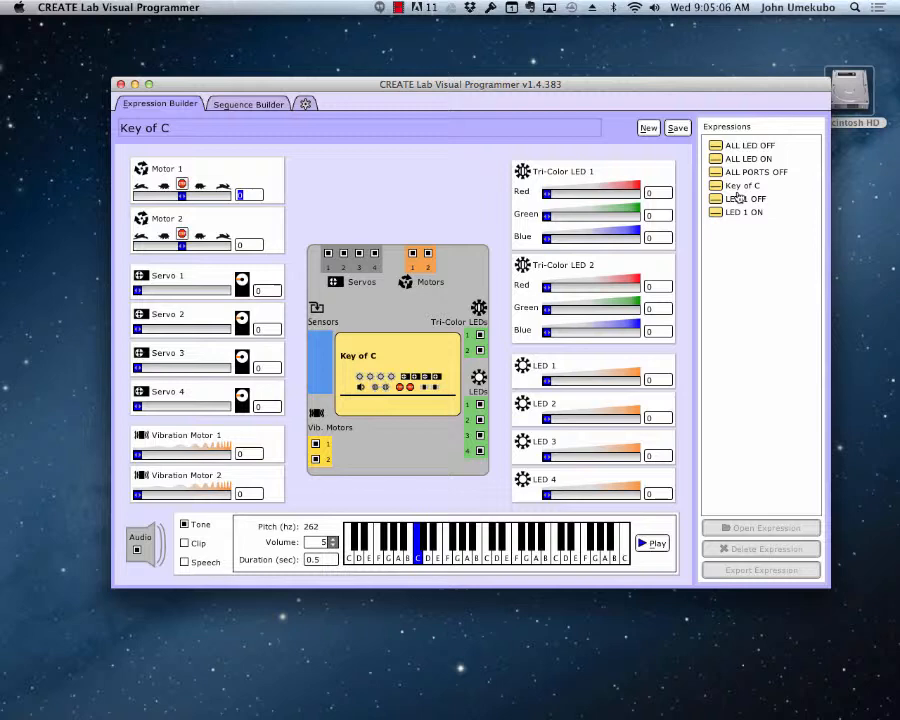
Set the tone's pitch to E and save the expression as 'Key of E'
left_click(424, 544)
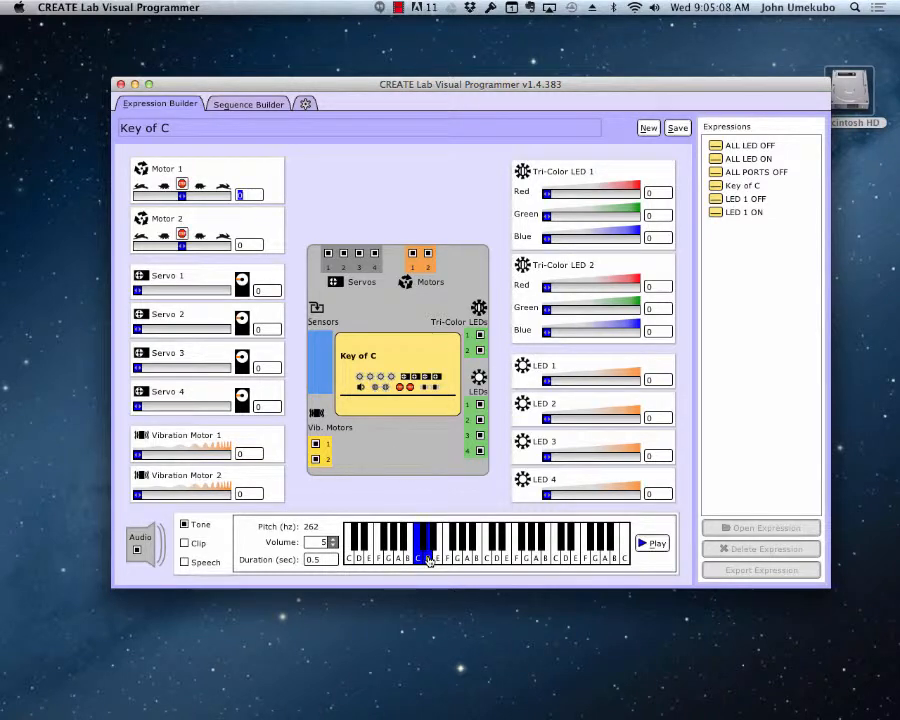
left_click(436, 544)
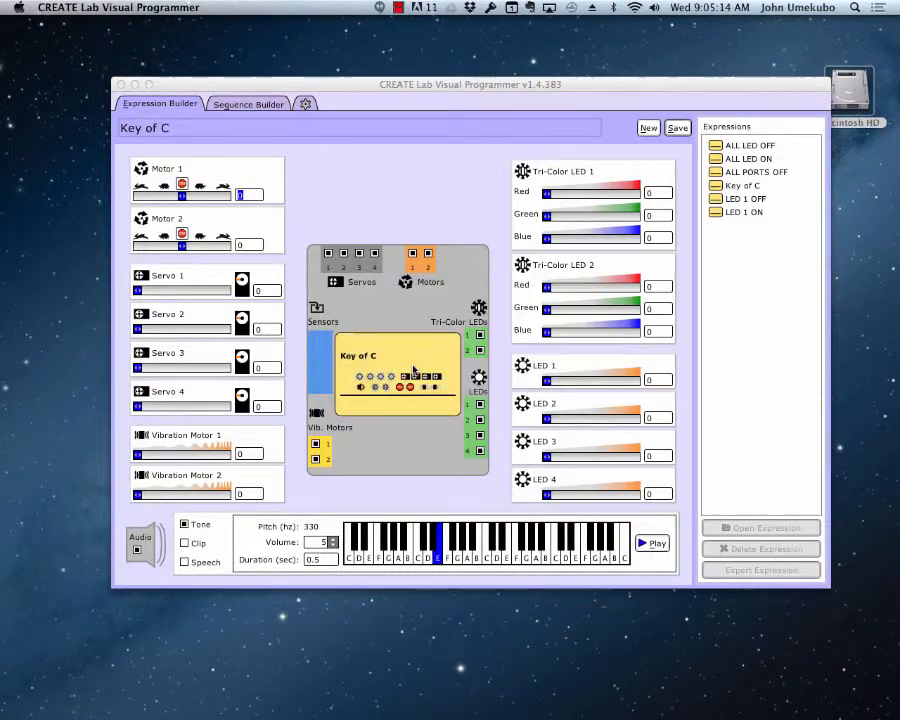
left_click(676, 128)
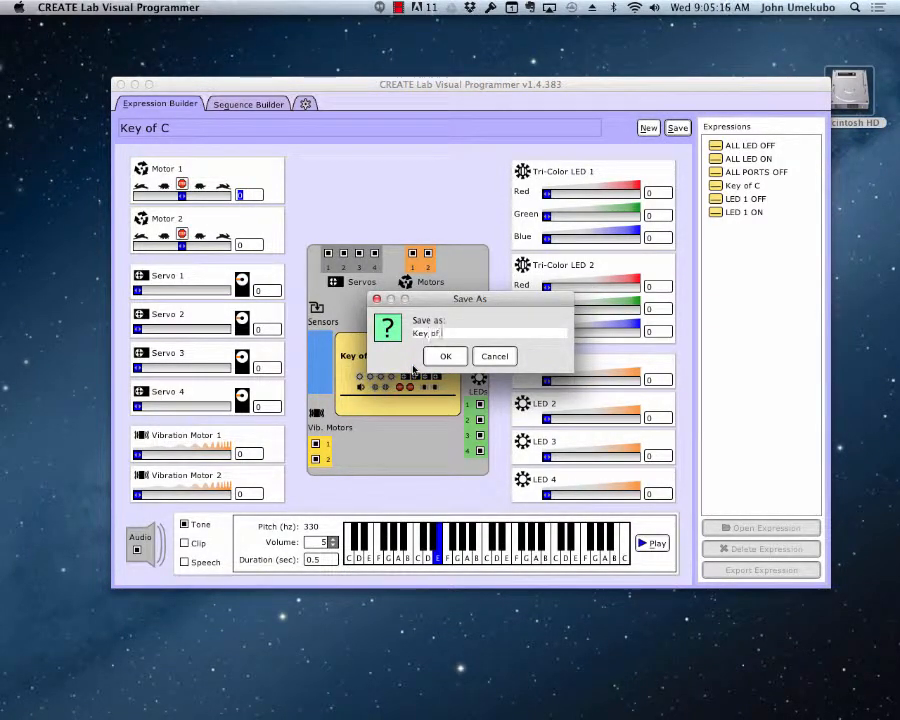
left_click(444, 356)
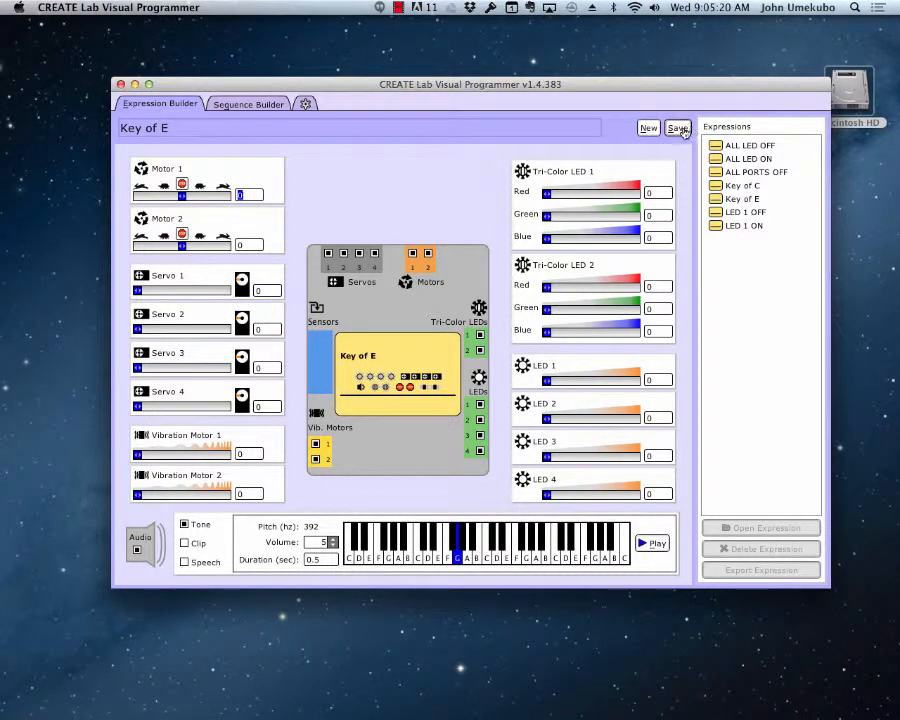
Save a G tone (392 Hz) expression as 'Key of G' and preview it
left_click(676, 128)
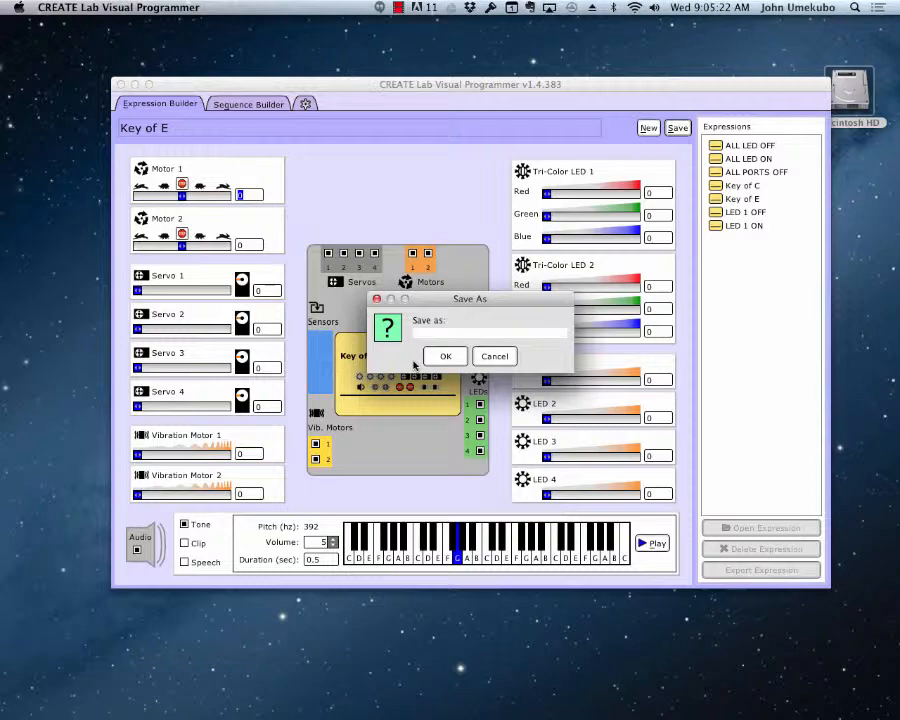
type("Key of")
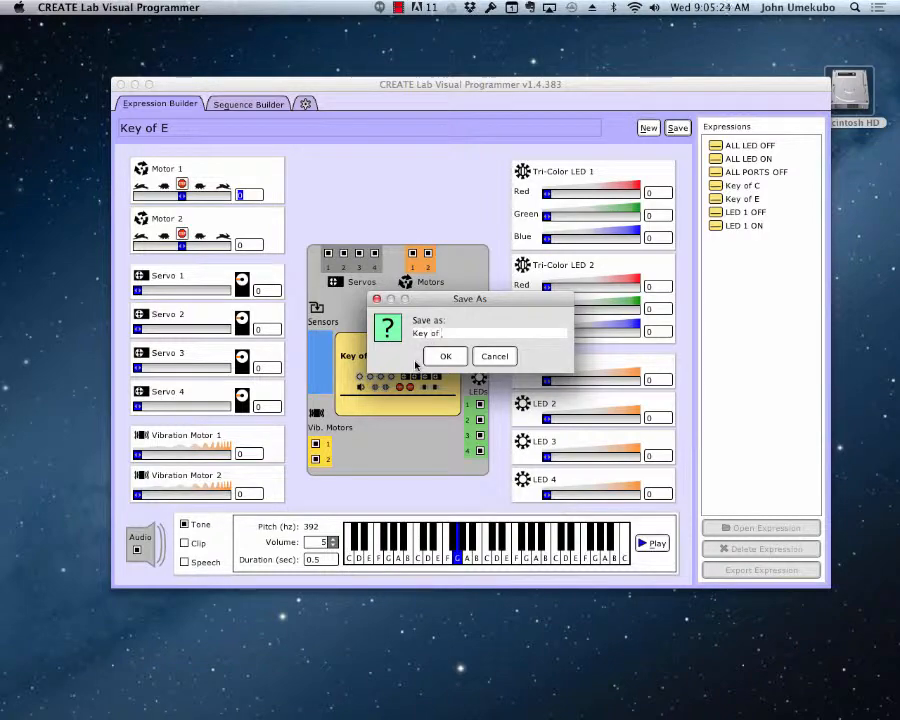
left_click(444, 356)
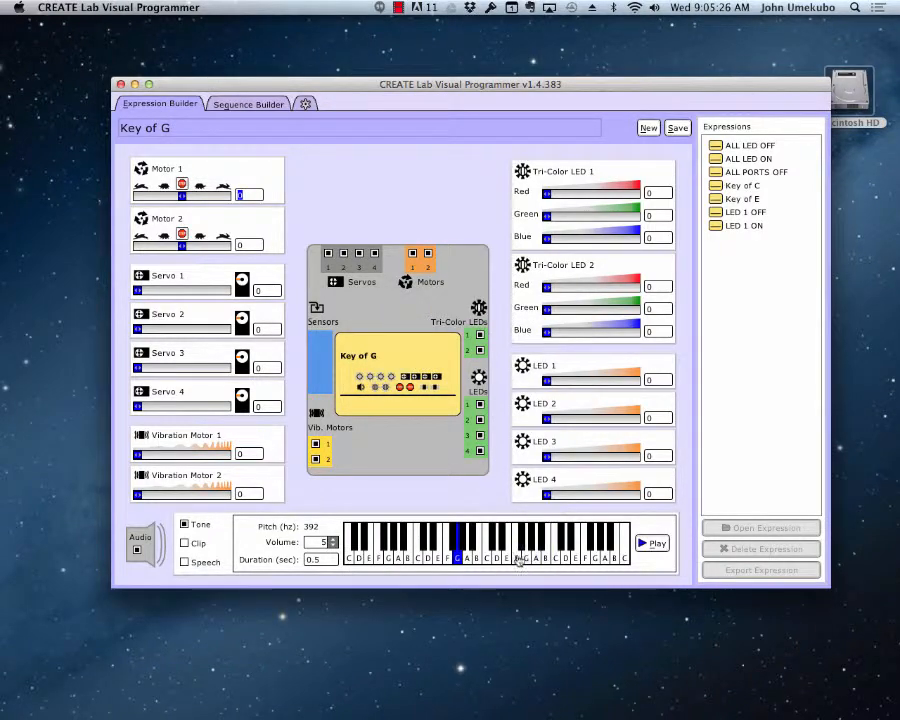
left_click(408, 556)
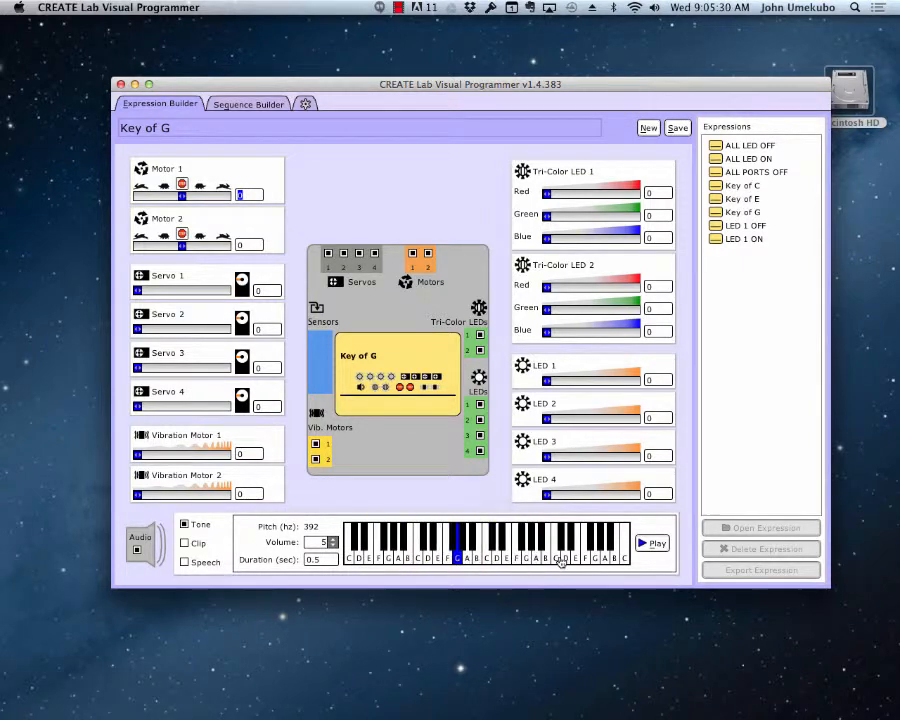
mouse_move(630, 512)
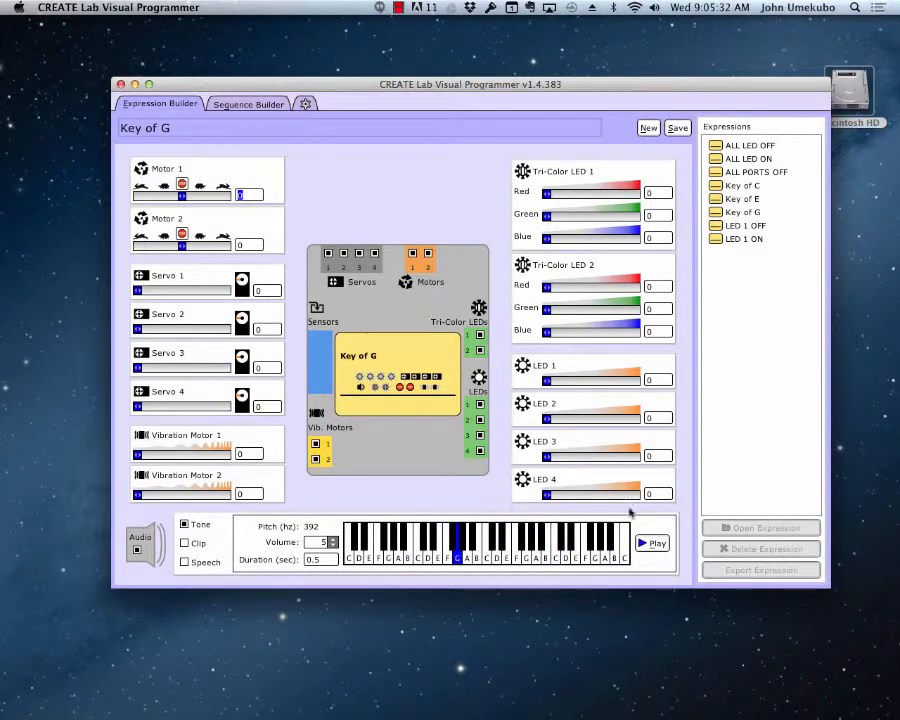
left_click(440, 544)
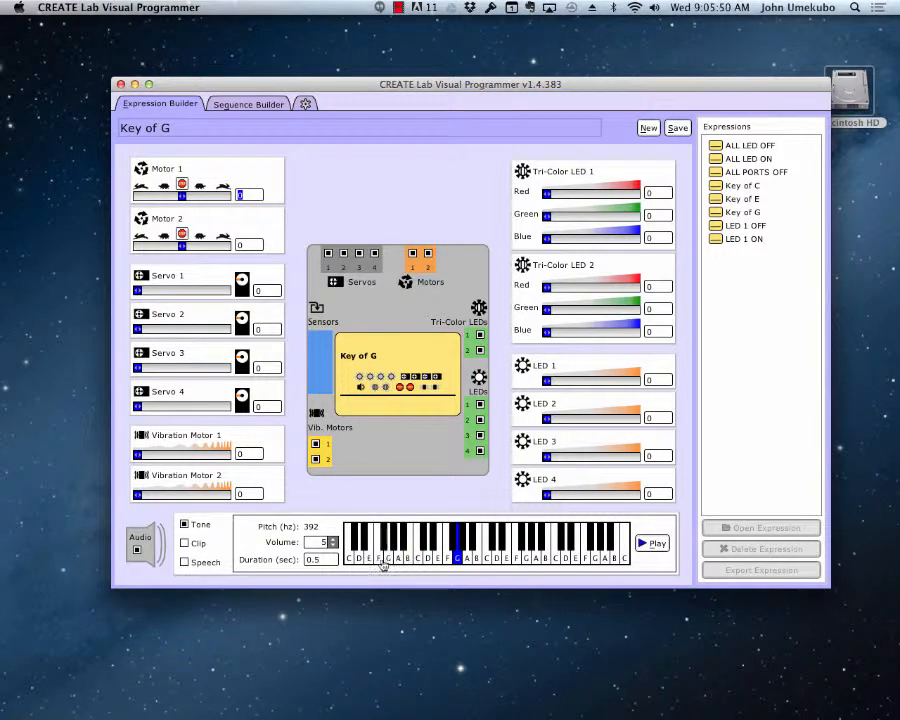
Switch the audio to a sound clip, cancel the clip import, then choose speech instead
left_click(184, 544)
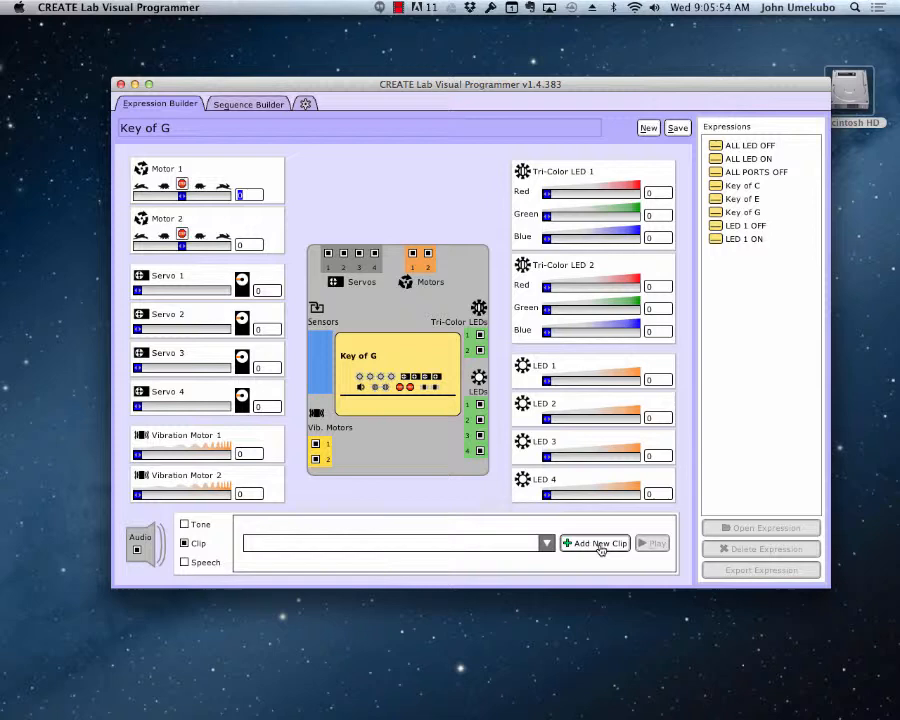
left_click(596, 544)
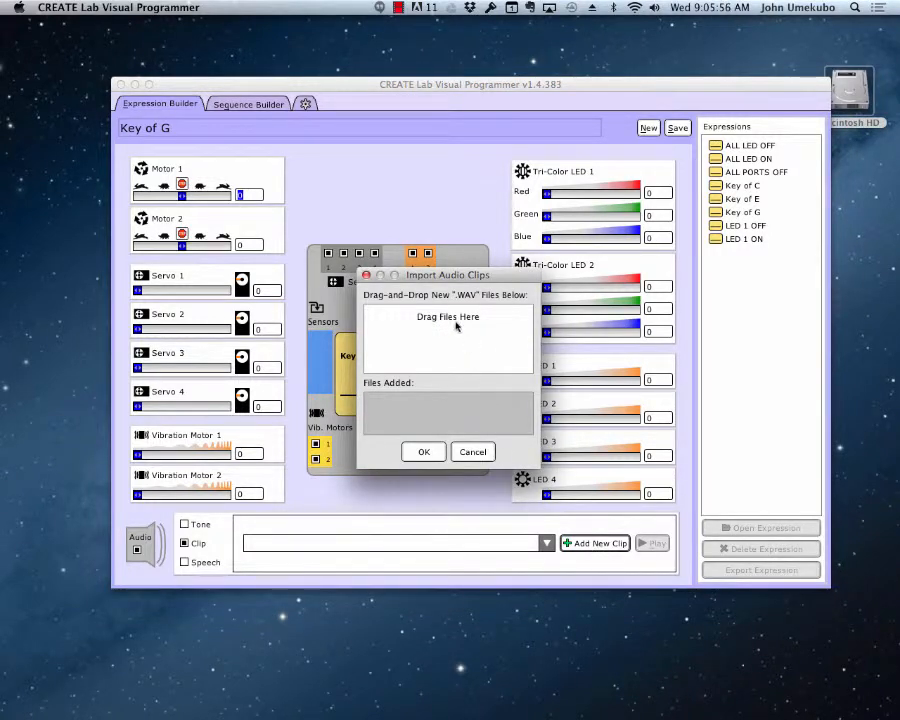
mouse_move(444, 324)
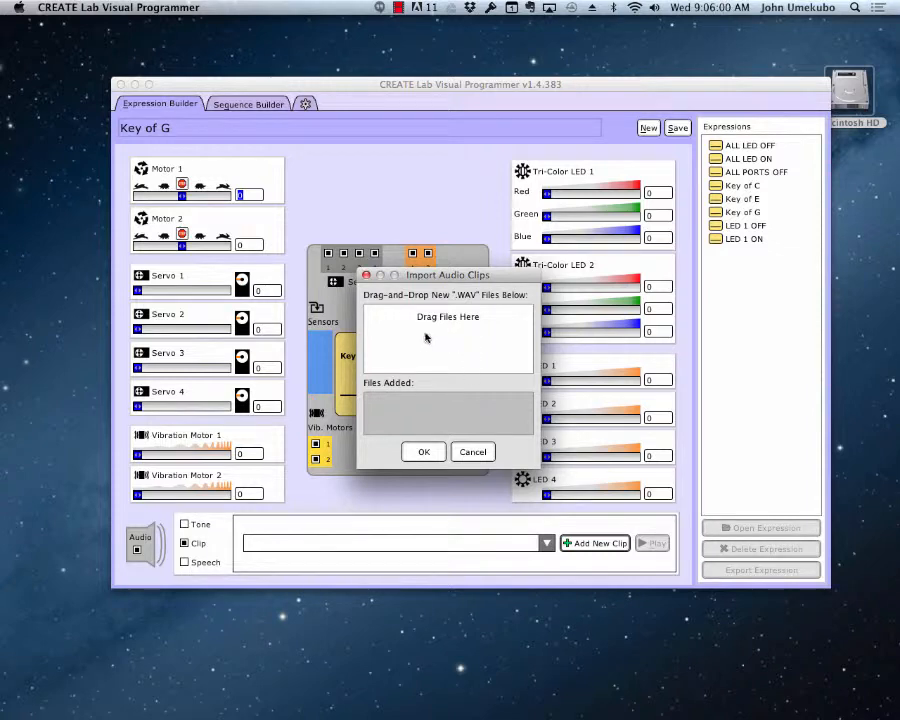
mouse_move(436, 368)
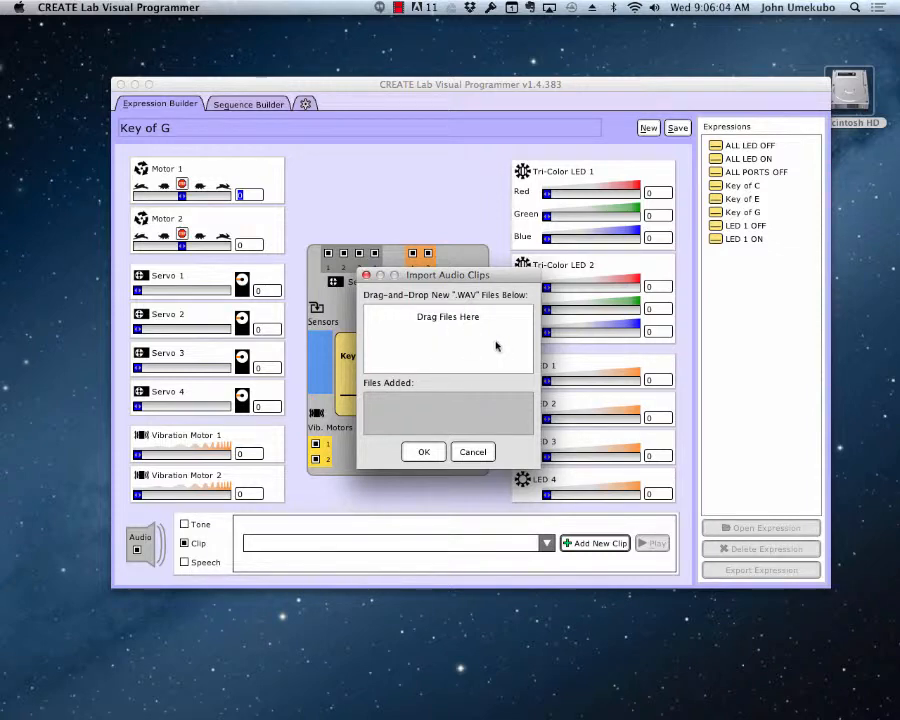
left_click(472, 452)
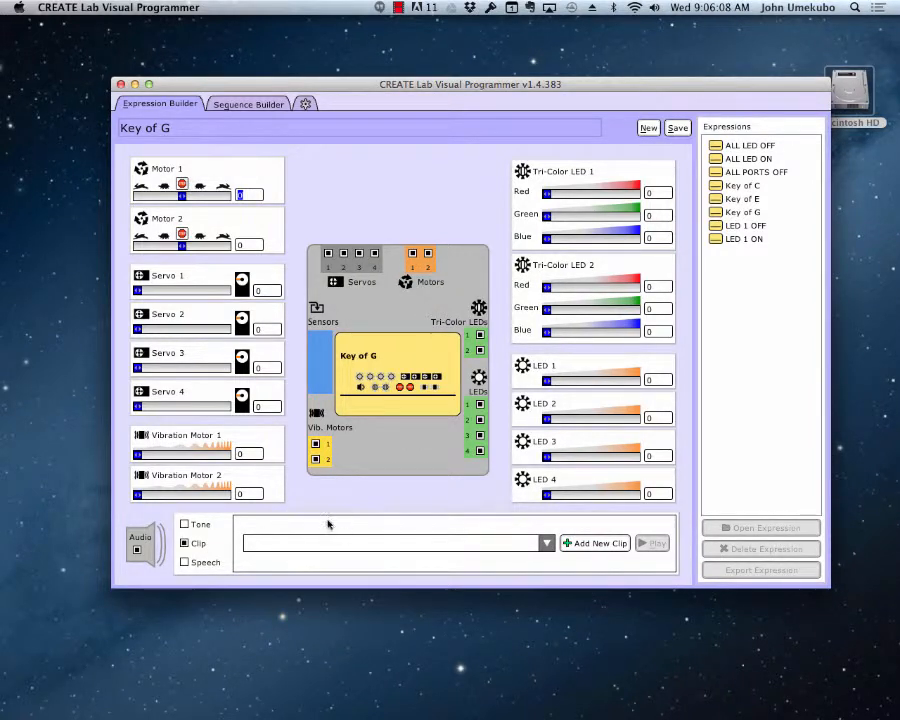
left_click(184, 560)
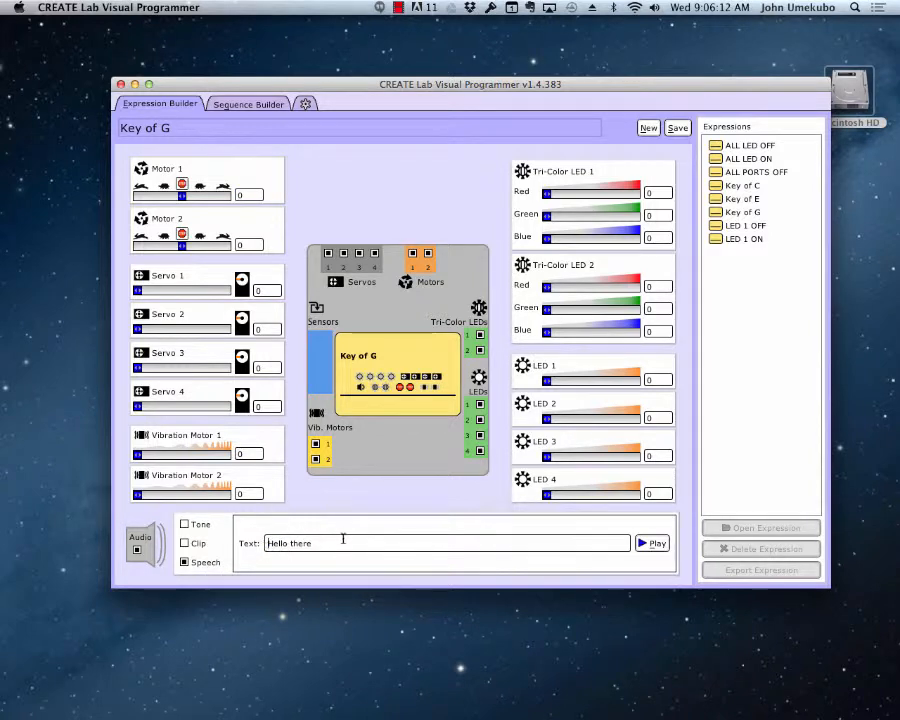
Replace the speech text with 'Hi there, my name is John'
double_click(290, 542)
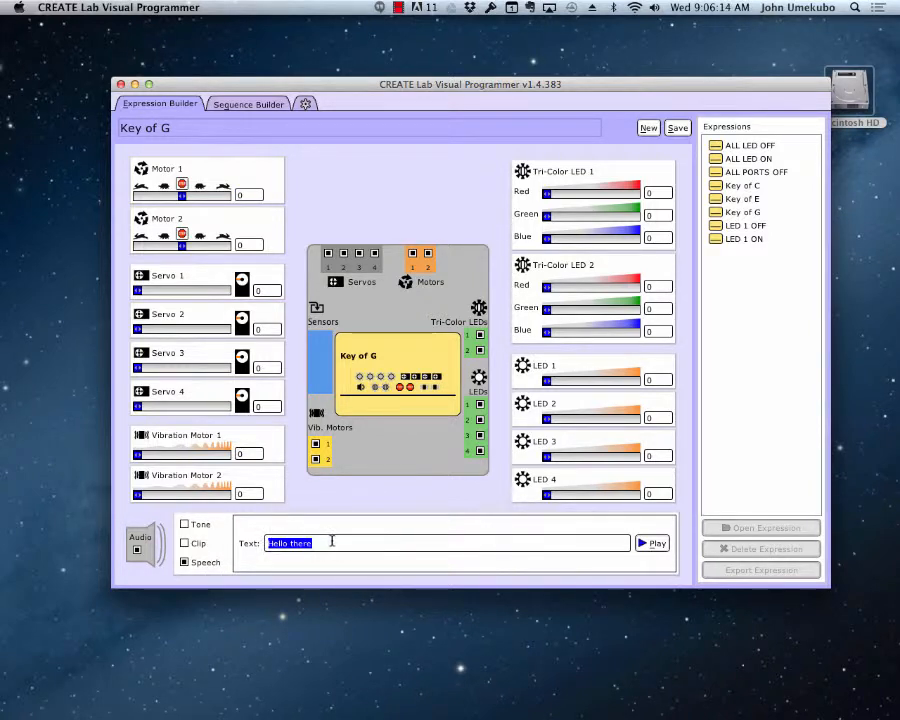
type("Hi there, my name is John")
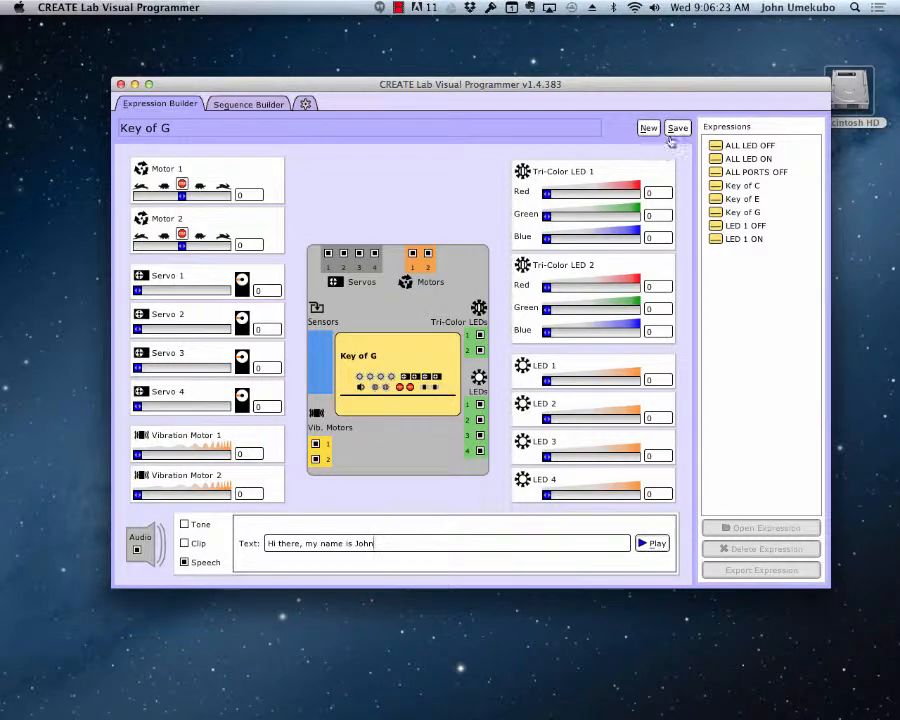
Save the speech expression under the name 'Audio - Hello There'
left_click(676, 128)
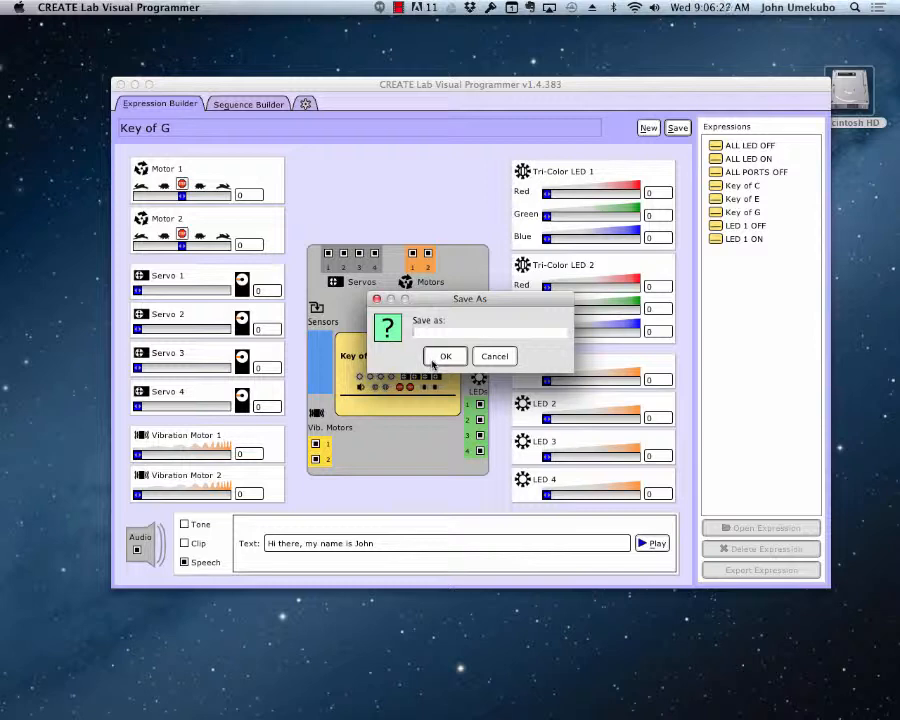
type("Hel")
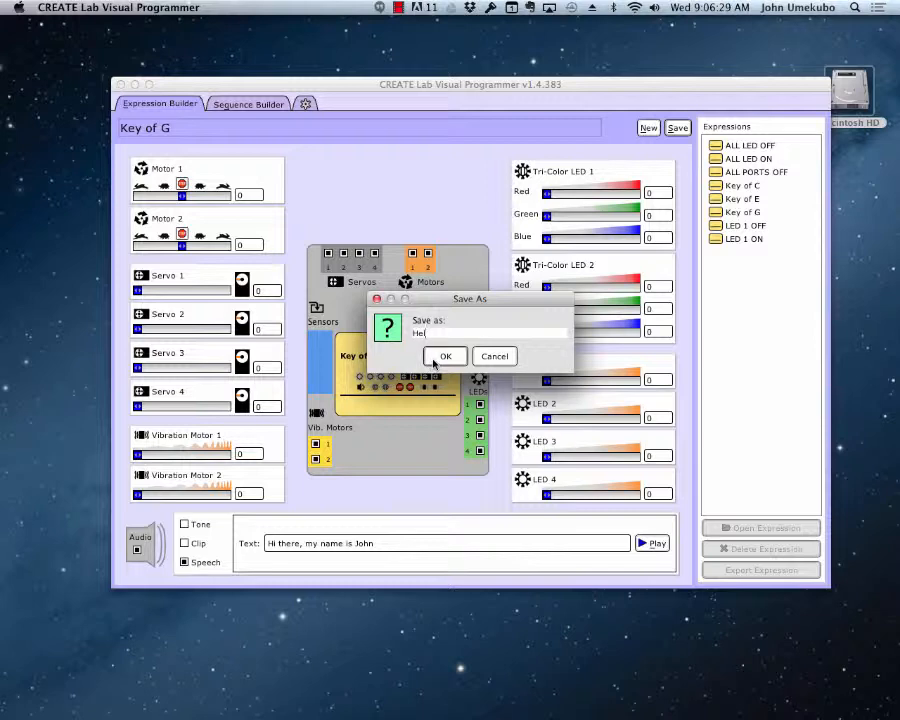
type("A")
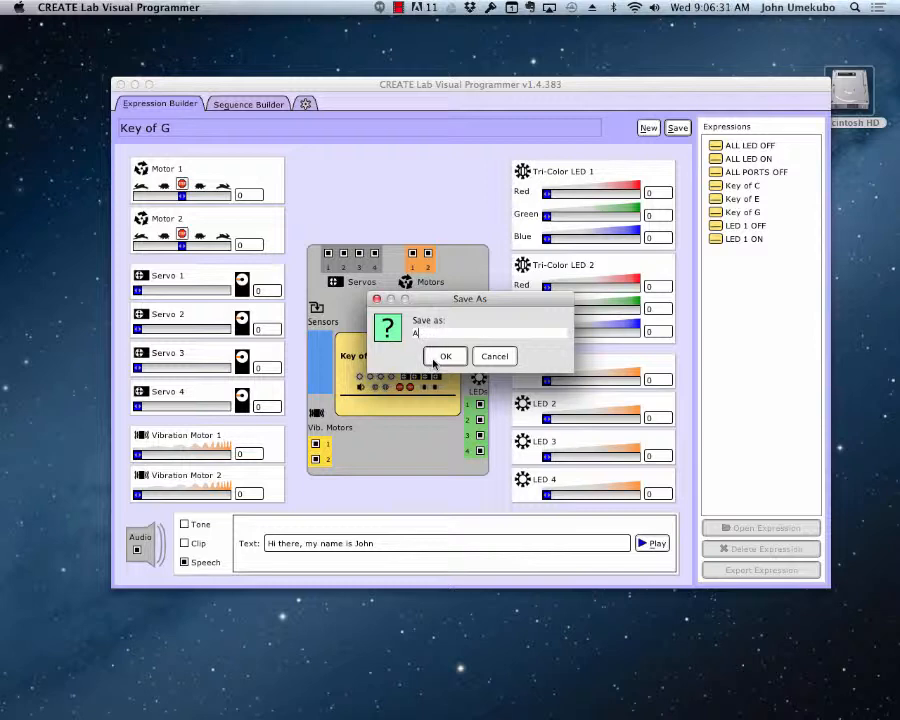
type("udio - Hello There")
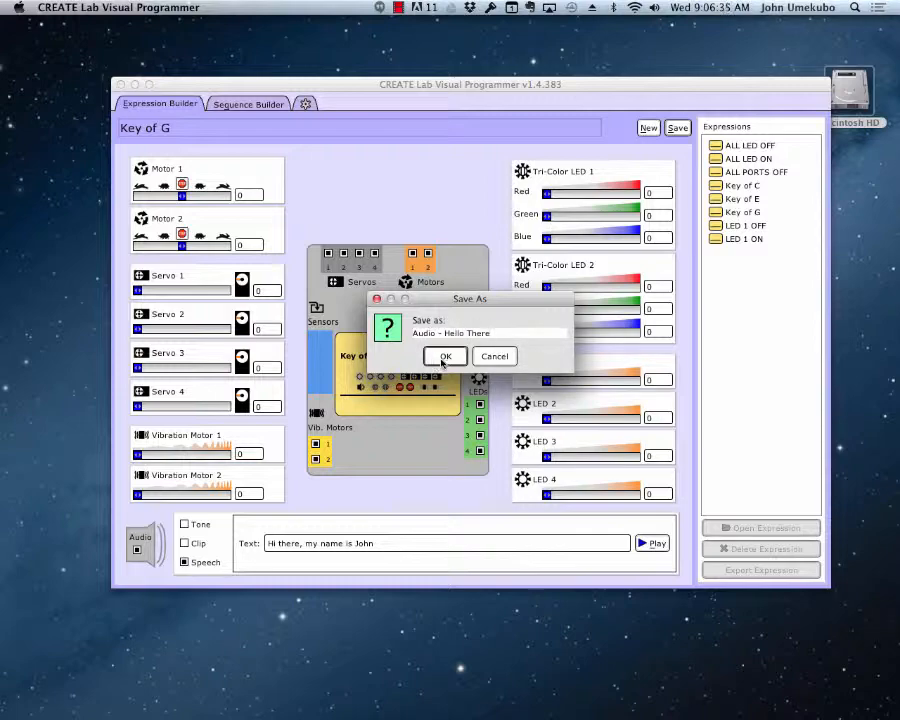
left_click(444, 356)
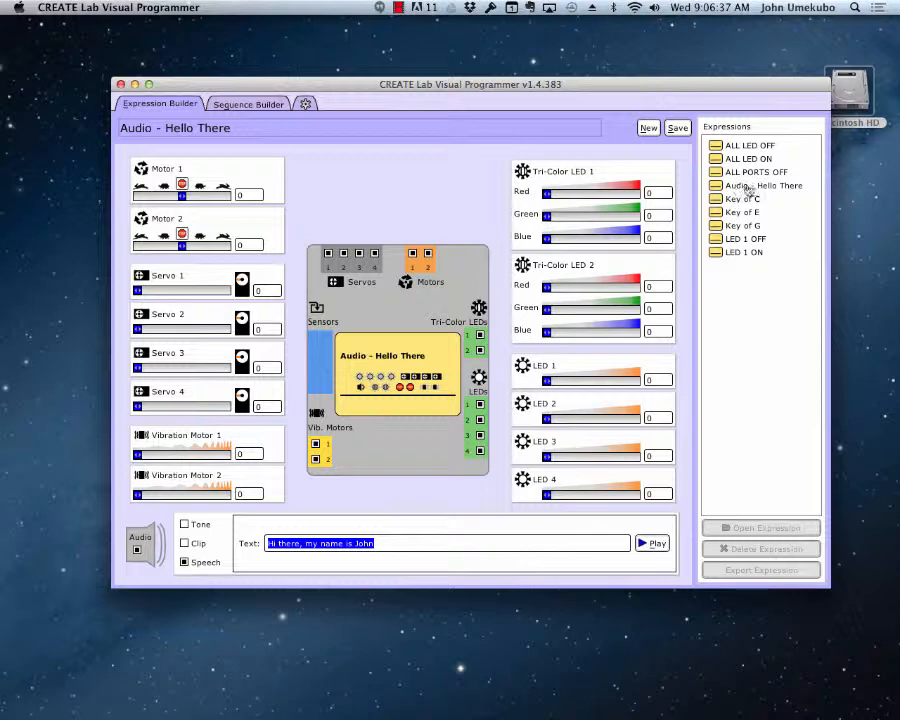